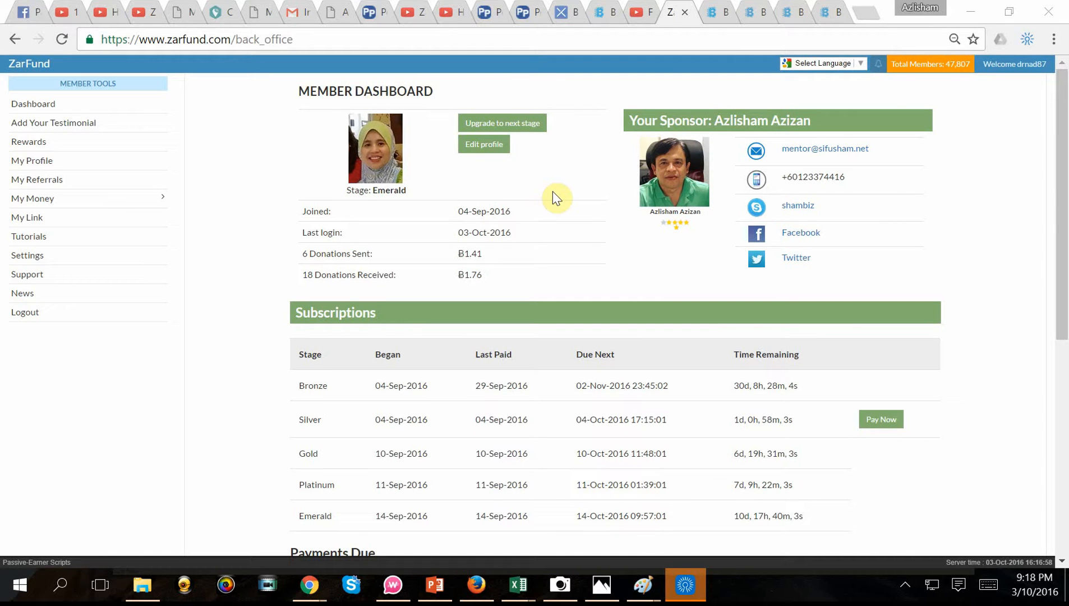
Step: Start the Pay Now flow for the due Silver ฿0.05 subscription
{"action": "scroll", "scroll_direction": "down", "scroll_amount": 3}
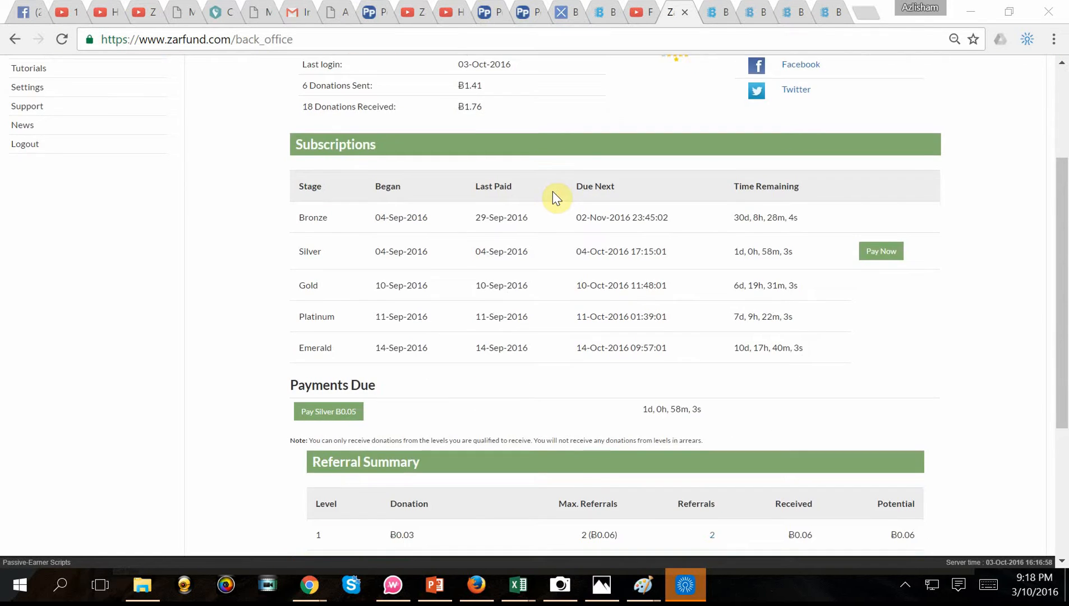
{"action": "scroll", "scroll_direction": "down", "scroll_amount": 3}
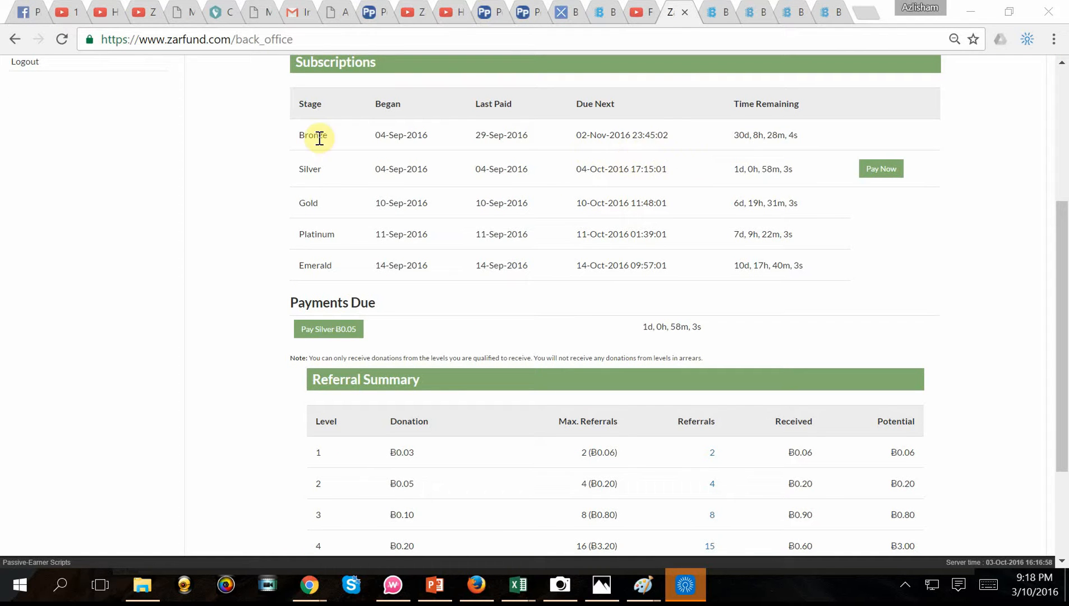
{"action": "mouse_move", "coordinate": [678, 142]}
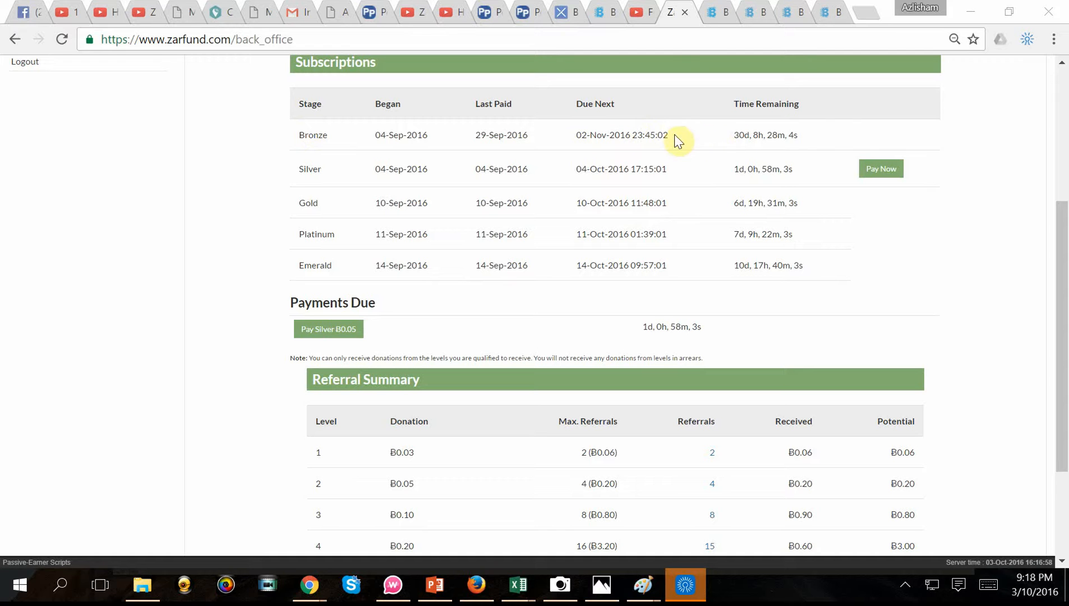
{"action": "mouse_move", "coordinate": [334, 190]}
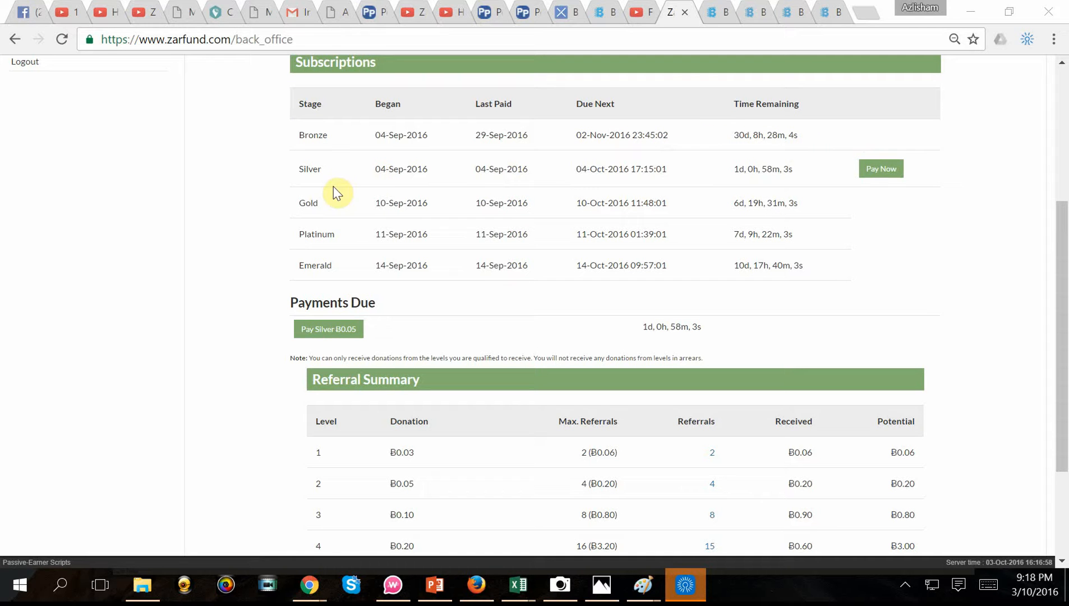
{"action": "mouse_move", "coordinate": [706, 178]}
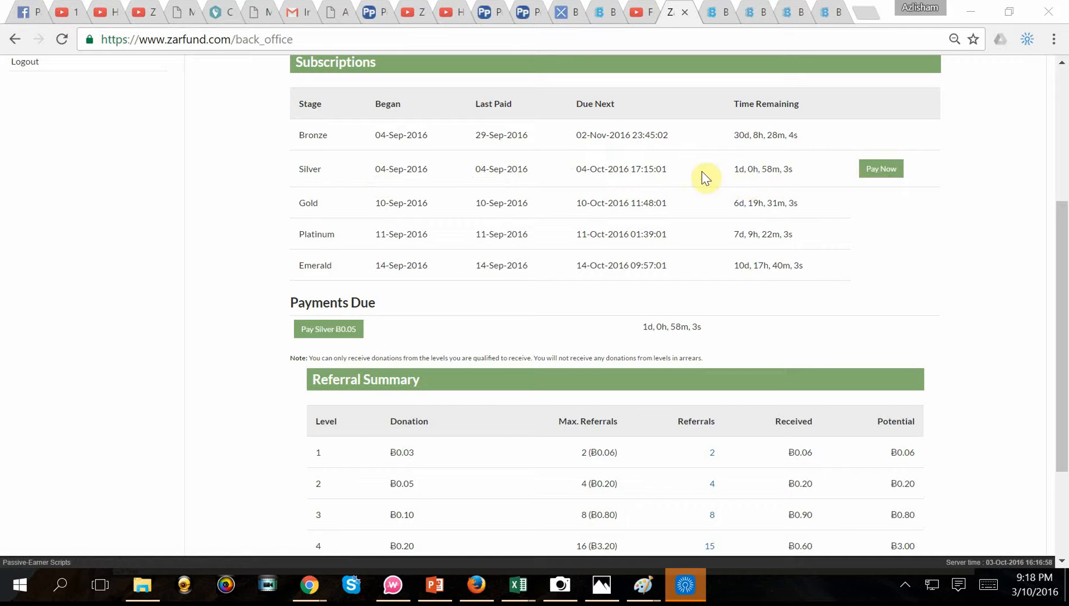
{"action": "mouse_move", "coordinate": [777, 175]}
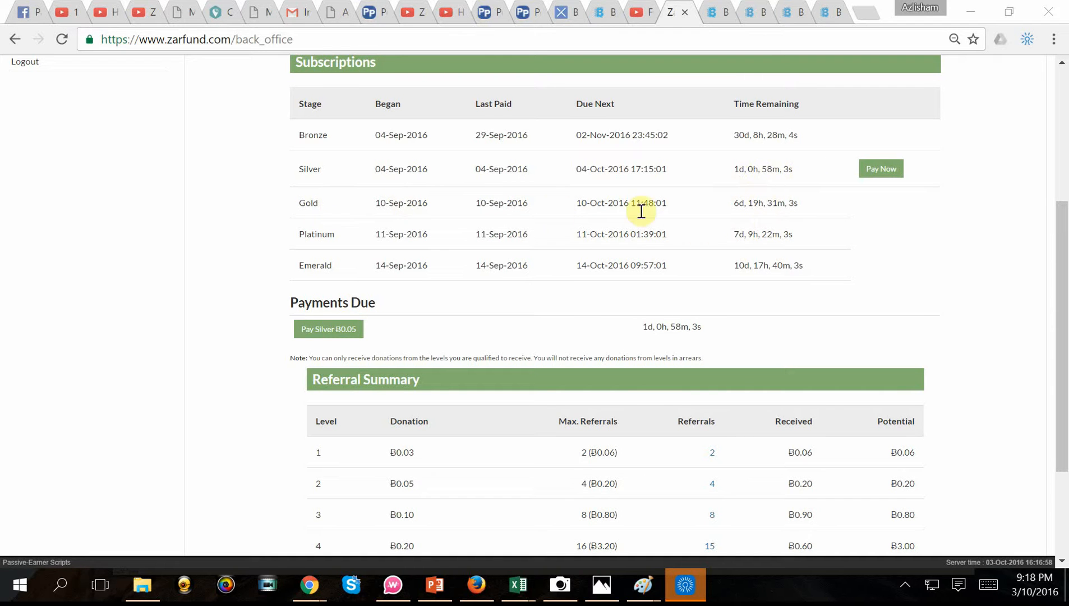
{"action": "mouse_move", "coordinate": [740, 207]}
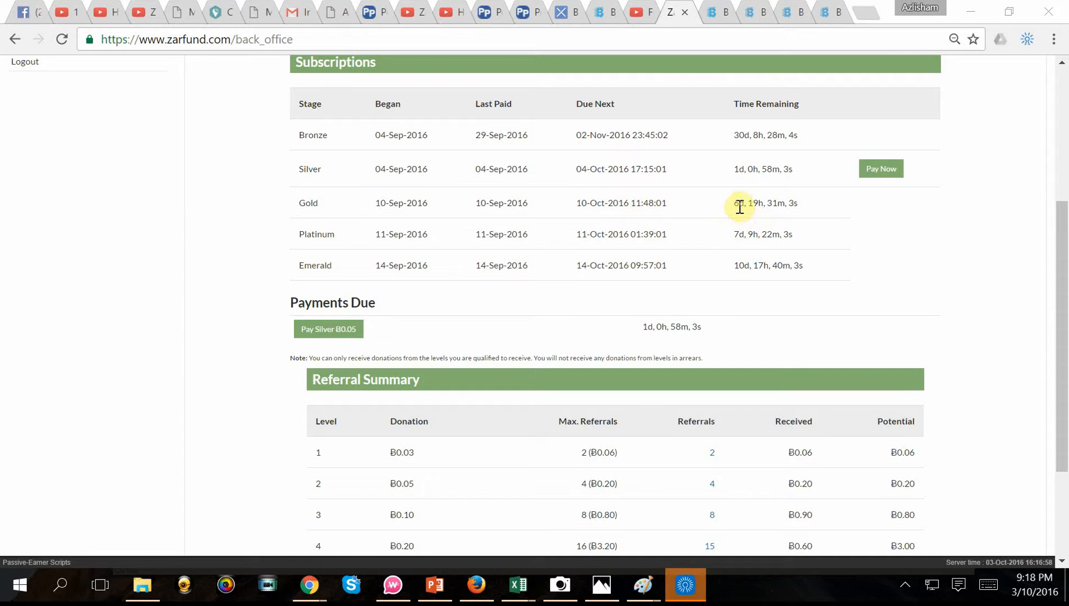
{"action": "mouse_move", "coordinate": [706, 245]}
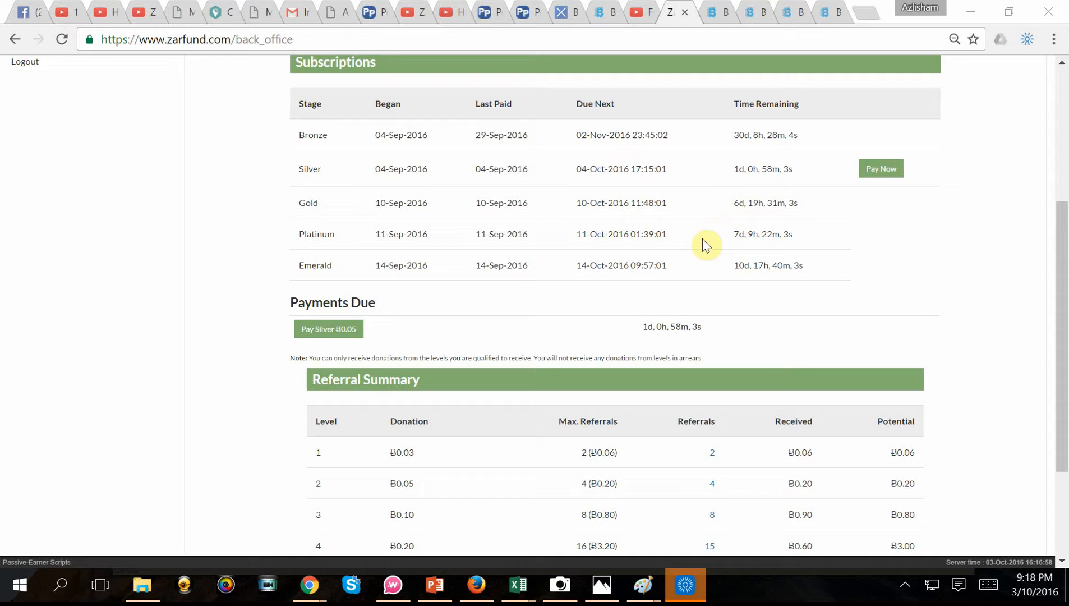
{"action": "mouse_move", "coordinate": [502, 147]}
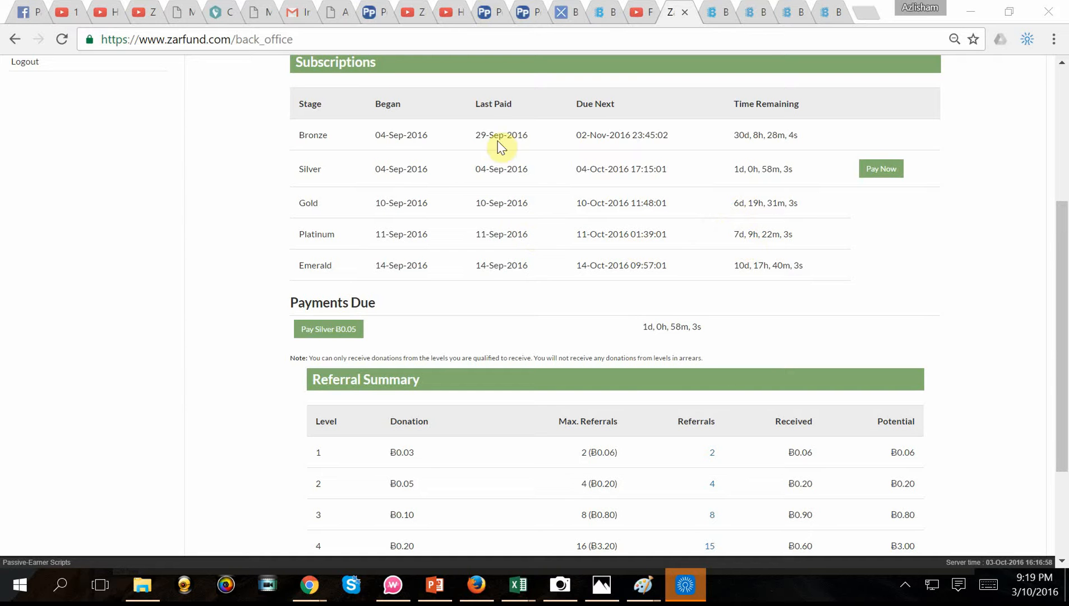
{"action": "mouse_move", "coordinate": [610, 198]}
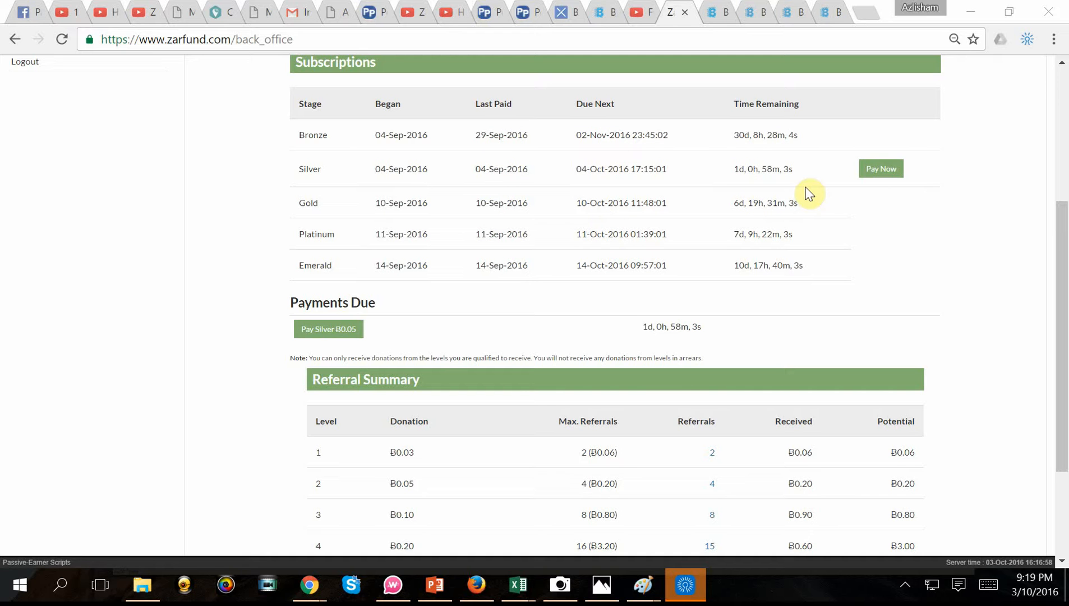
{"action": "mouse_move", "coordinate": [916, 165]}
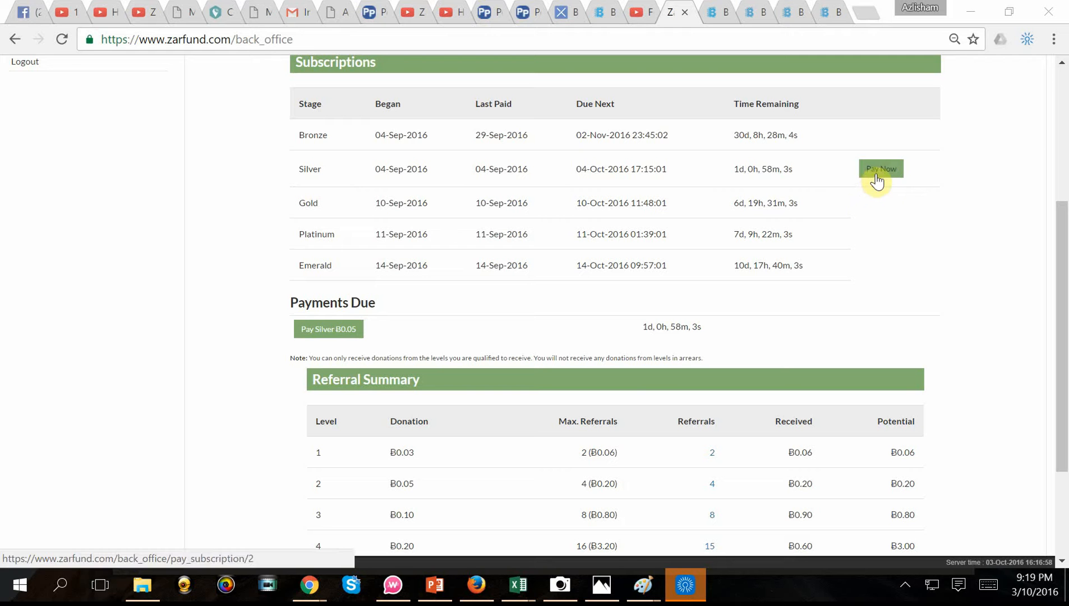
{"action": "left_click", "coordinate": [881, 169]}
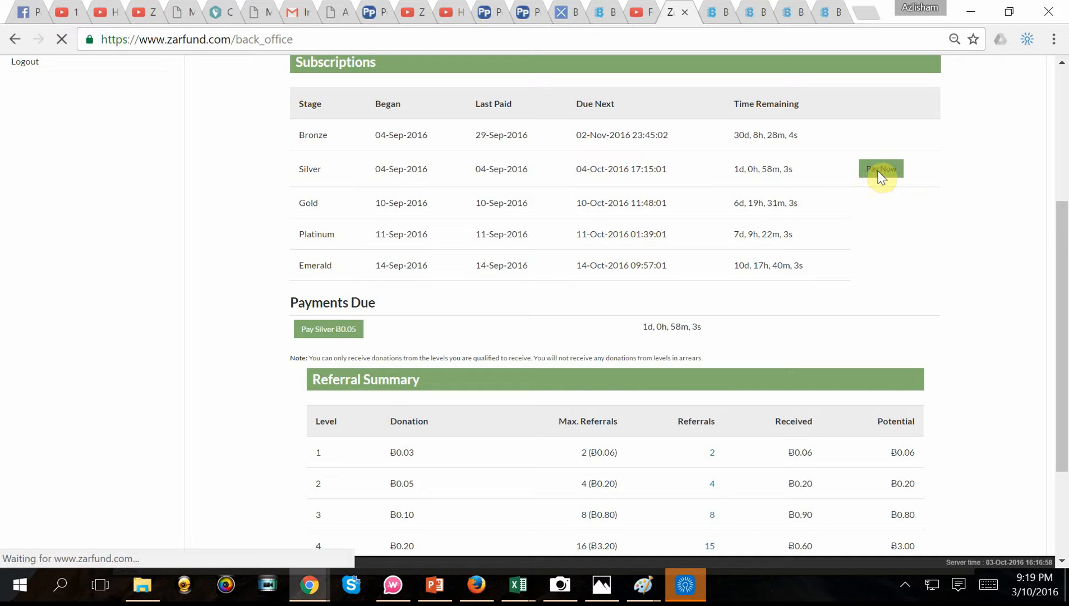
{"action": "left_click", "coordinate": [881, 168]}
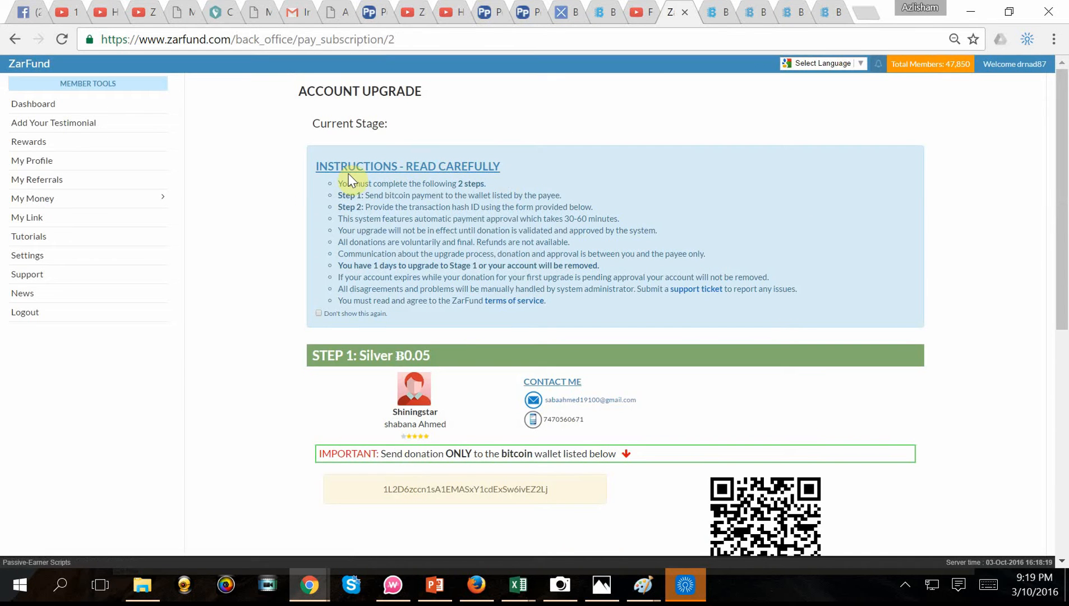
{"action": "scroll", "scroll_direction": "down", "scroll_amount": 3}
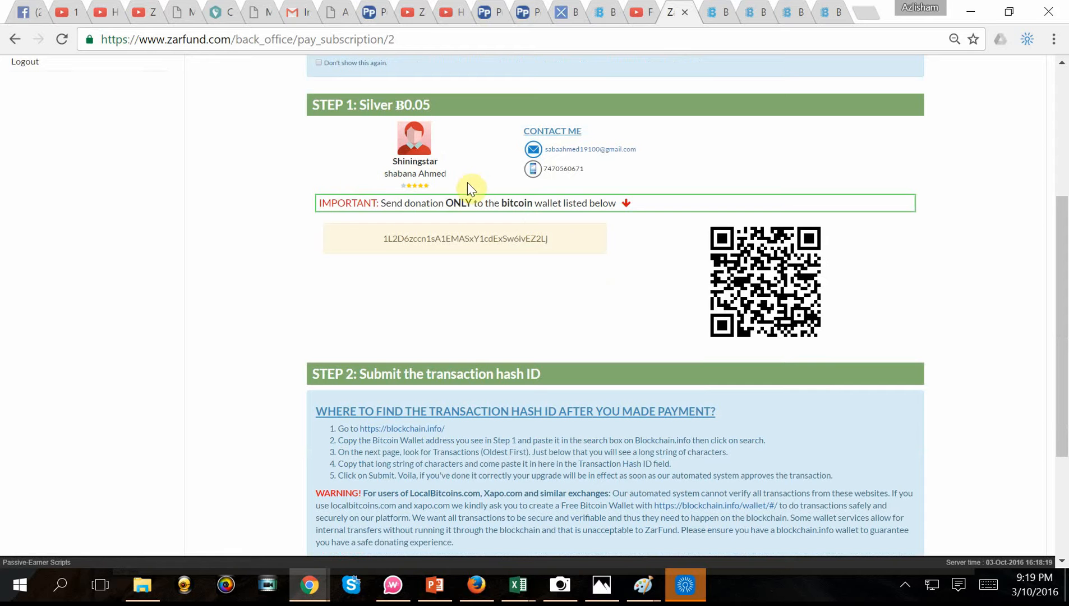
{"action": "mouse_move", "coordinate": [483, 171]}
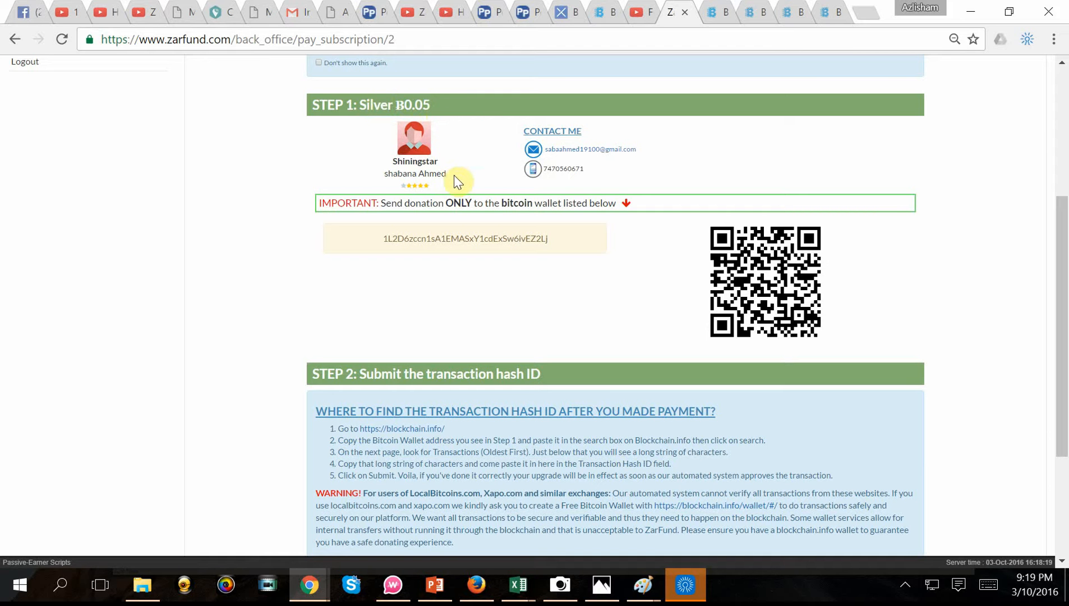
Step: Select the payee's bitcoin wallet address under Step 1 and move to the Step 2 form
{"action": "double_click", "coordinate": [465, 238]}
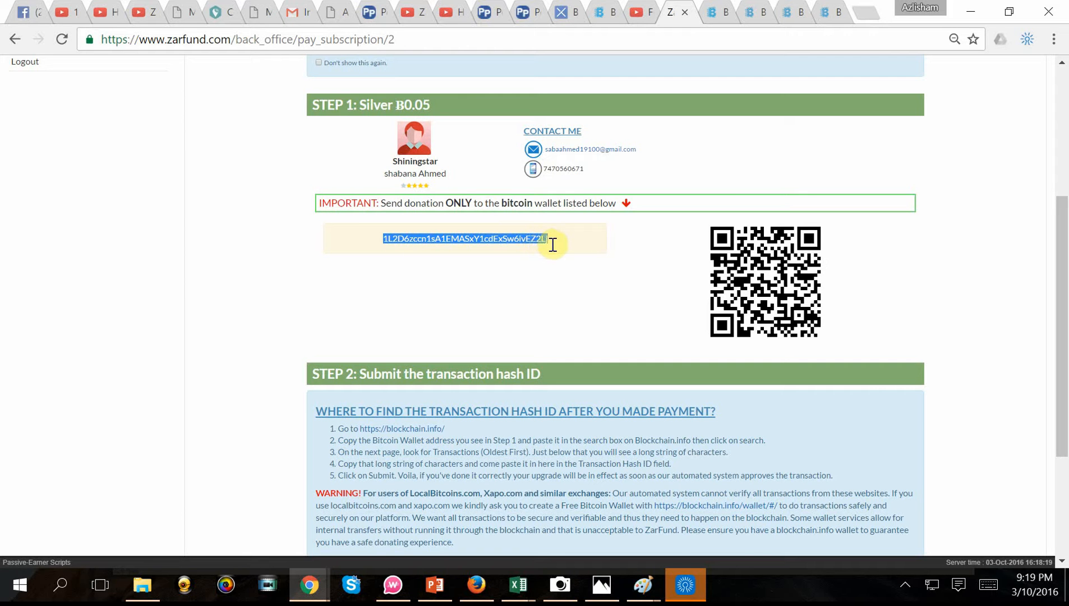
{"action": "mouse_move", "coordinate": [476, 277]}
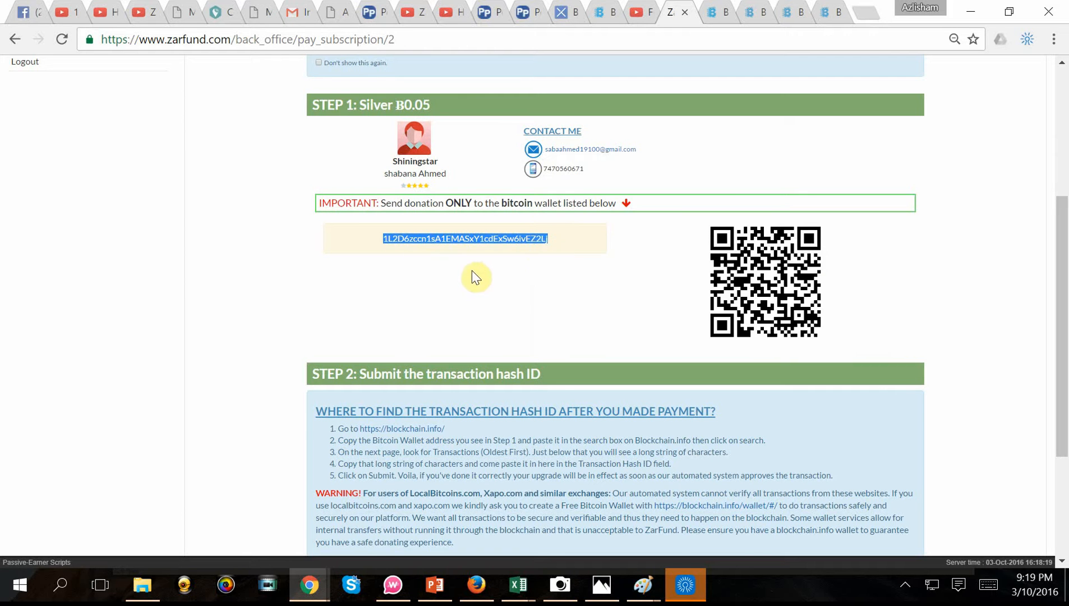
{"action": "scroll", "scroll_direction": "down", "scroll_amount": 3}
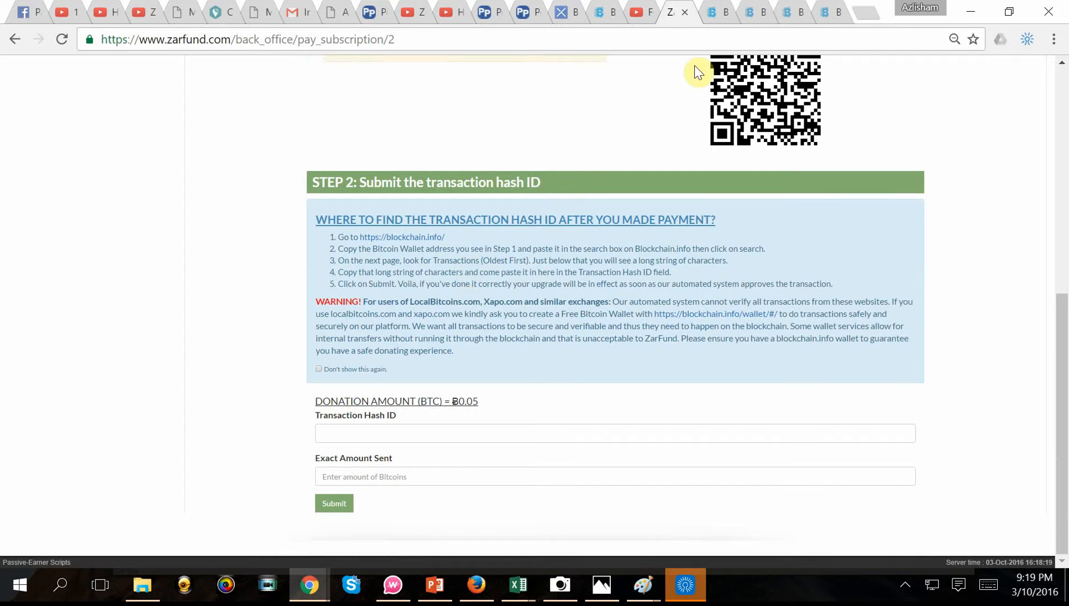
{"action": "left_click", "coordinate": [717, 11]}
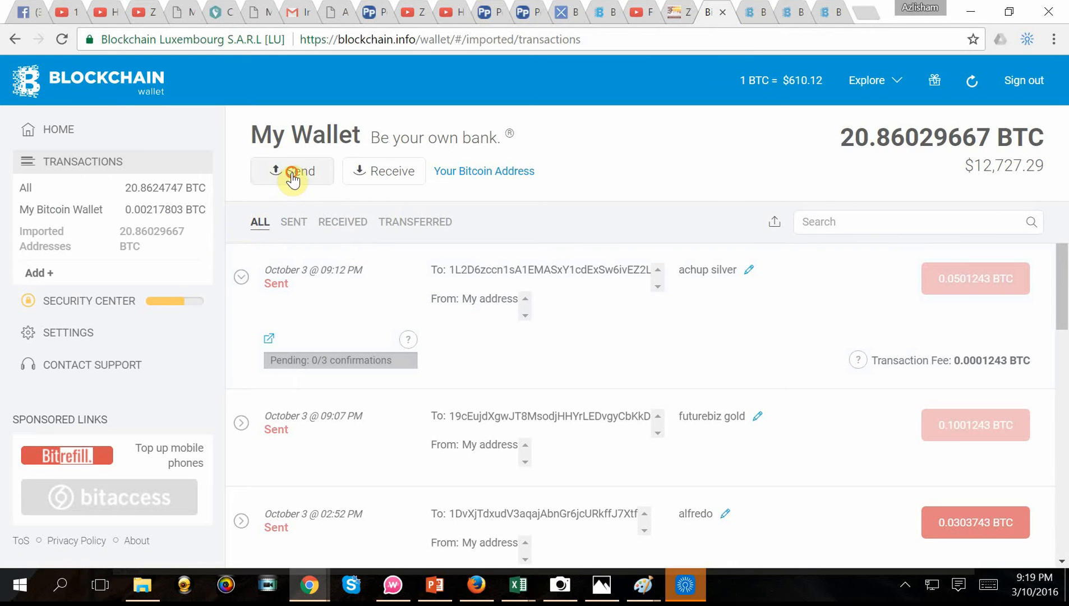
{"action": "left_click", "coordinate": [292, 170]}
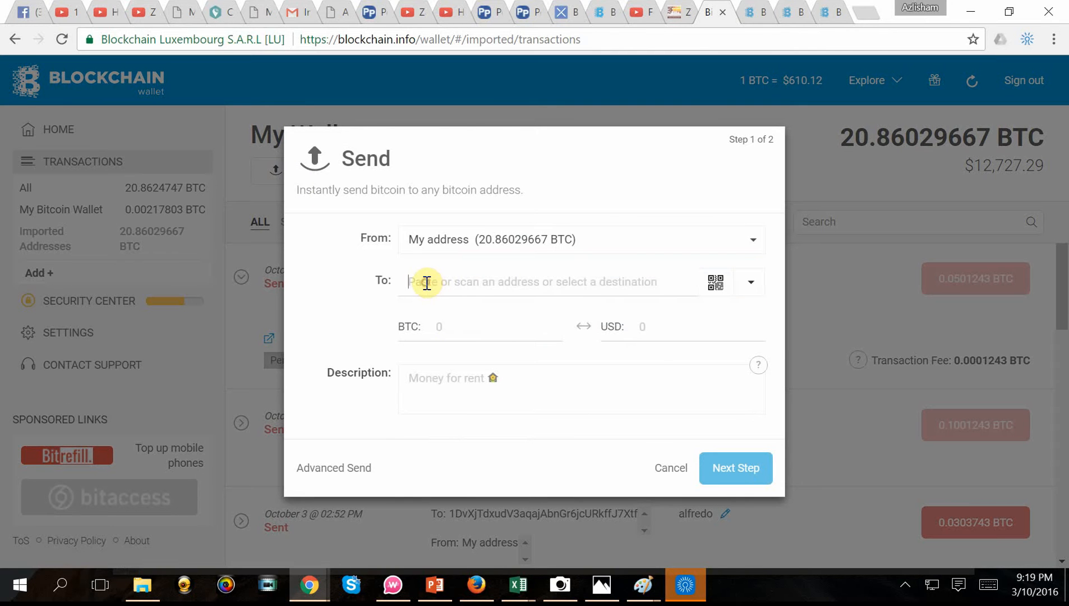
{"action": "type", "text": "1L2D6zccn1sA1EMASxY1cdExSw6ivEZ2Lj"}
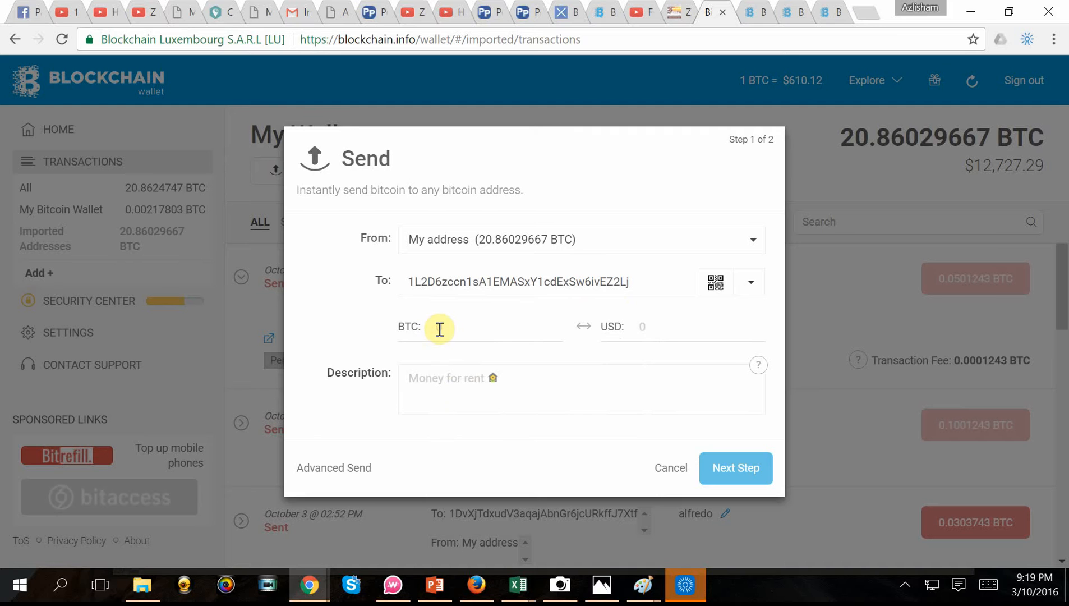
{"action": "type", "text": "0.0"}
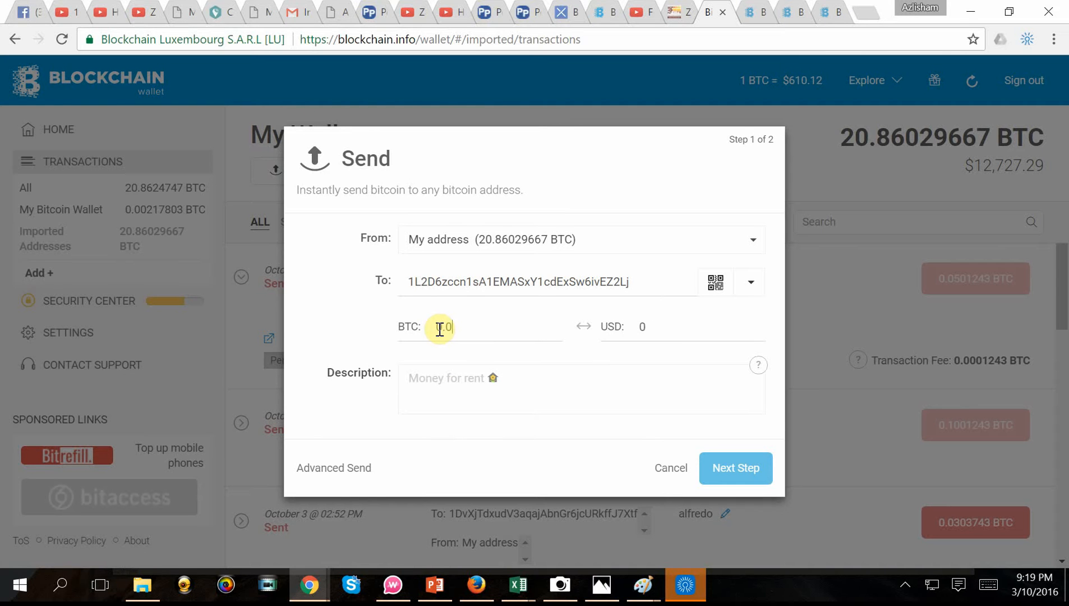
{"action": "type", "text": "0.05"}
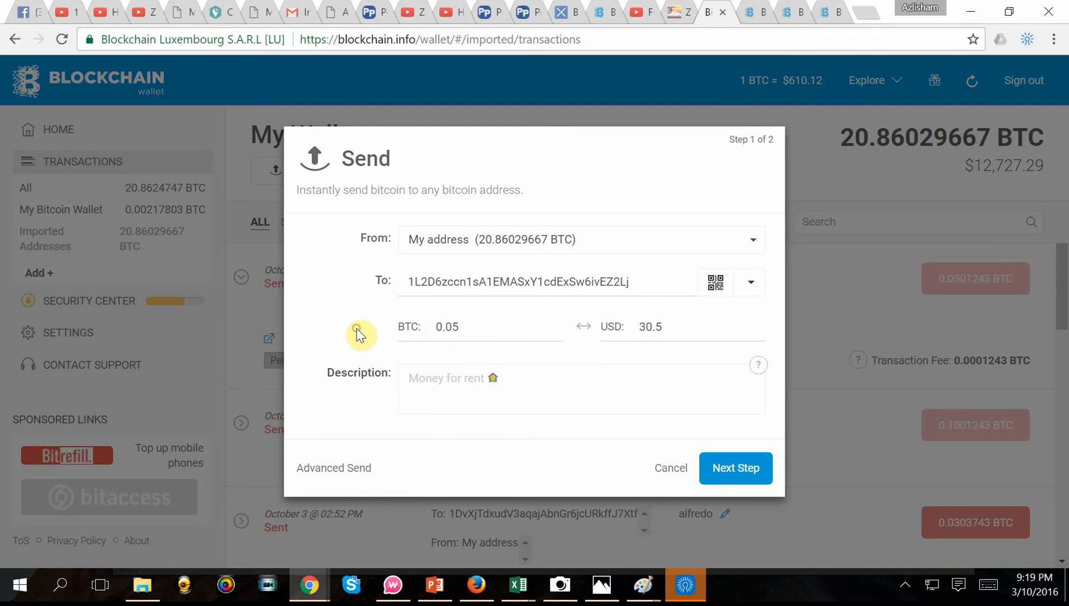
{"action": "mouse_move", "coordinate": [498, 356]}
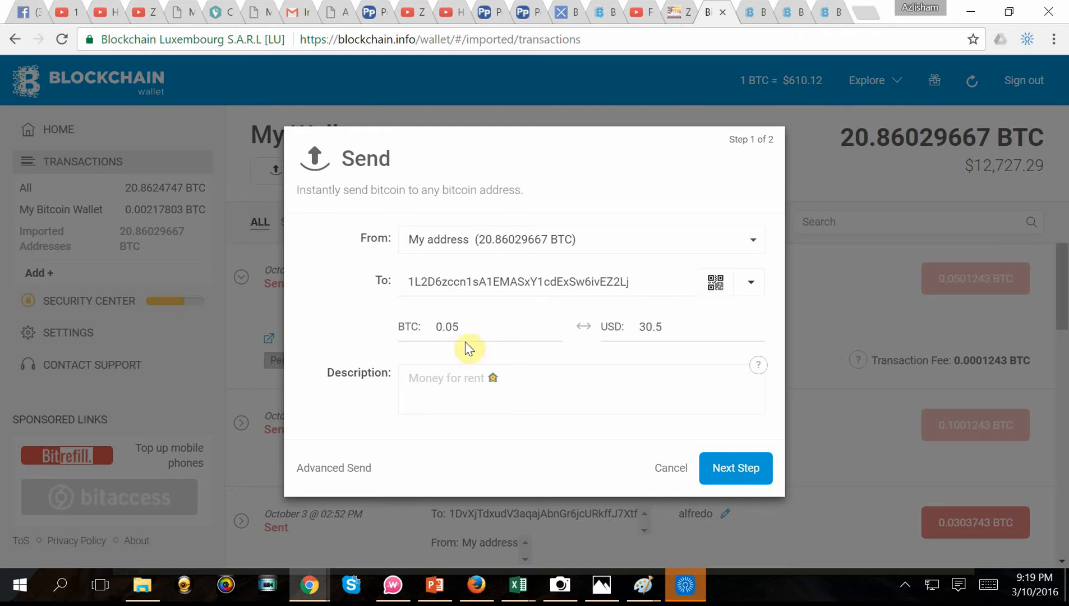
{"action": "left_click", "coordinate": [417, 377]}
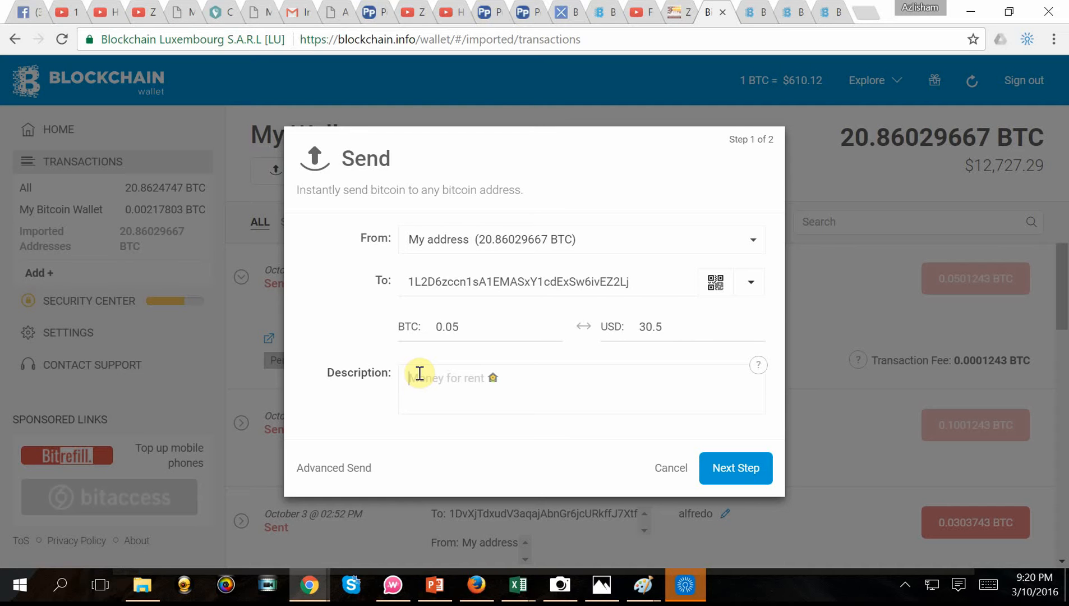
{"action": "mouse_move", "coordinate": [416, 381]}
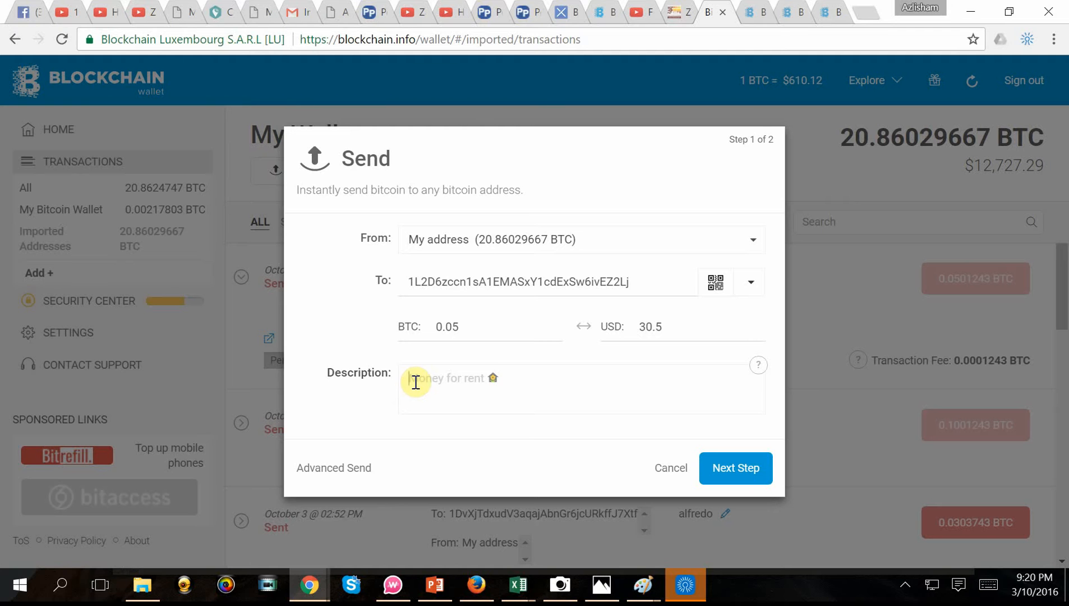
Step: Add the description 'mad87 silver membership', review and confirm sending the 0.05 BTC
{"action": "type", "text": "mad"}
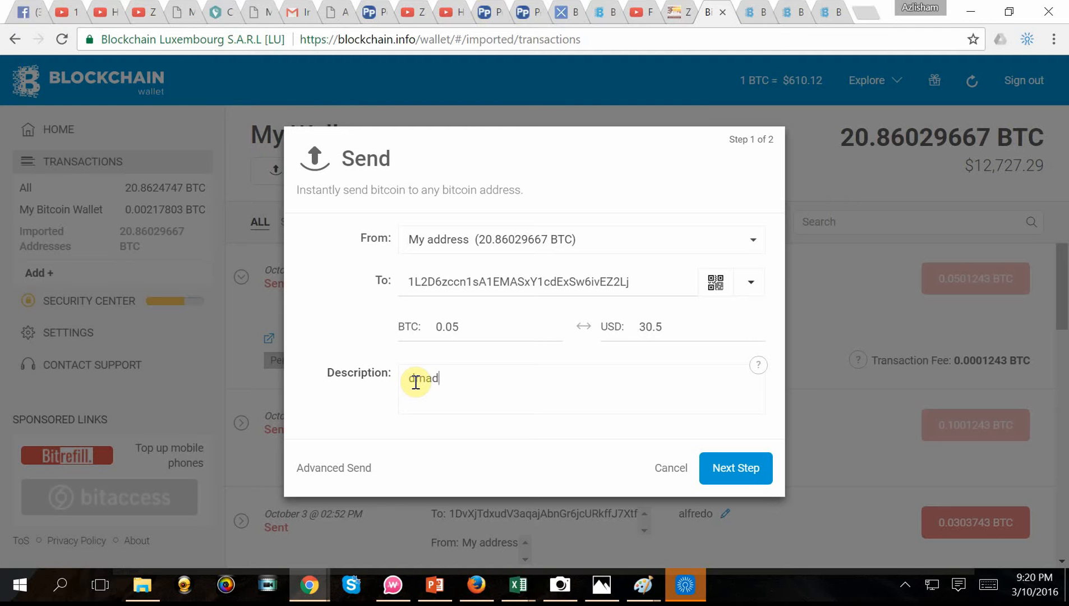
{"action": "type", "text": "87"}
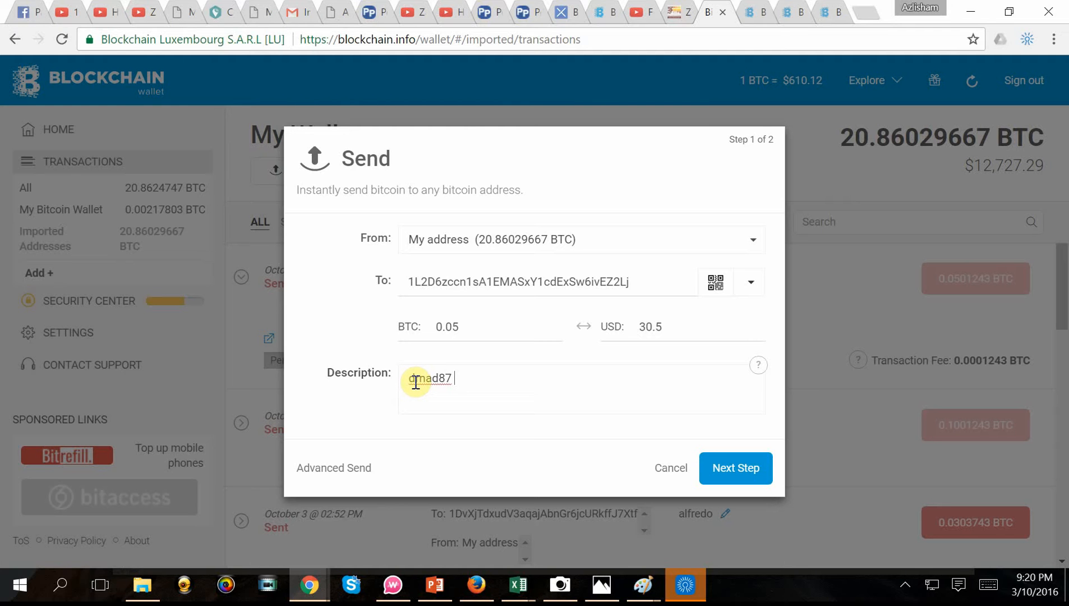
{"action": "type", "text": "silver"}
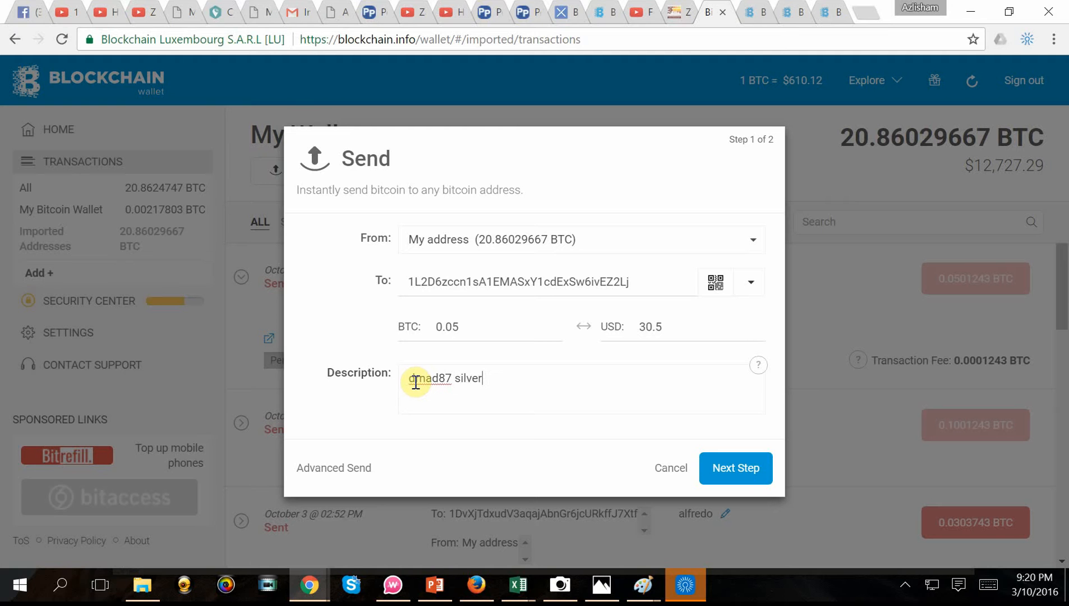
{"action": "type", "text": "memb"}
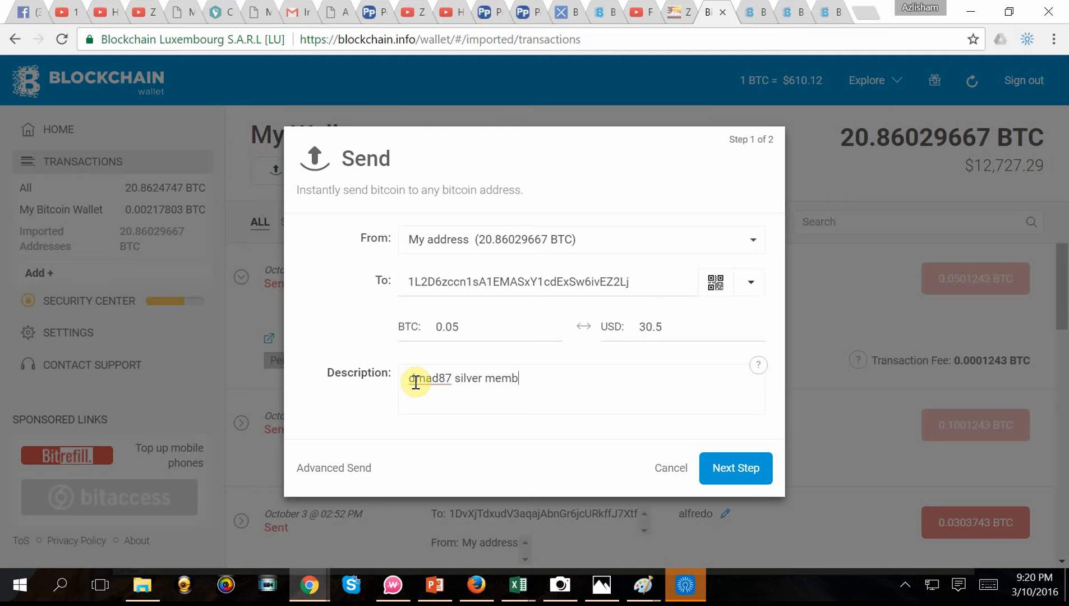
{"action": "type", "text": "ership"}
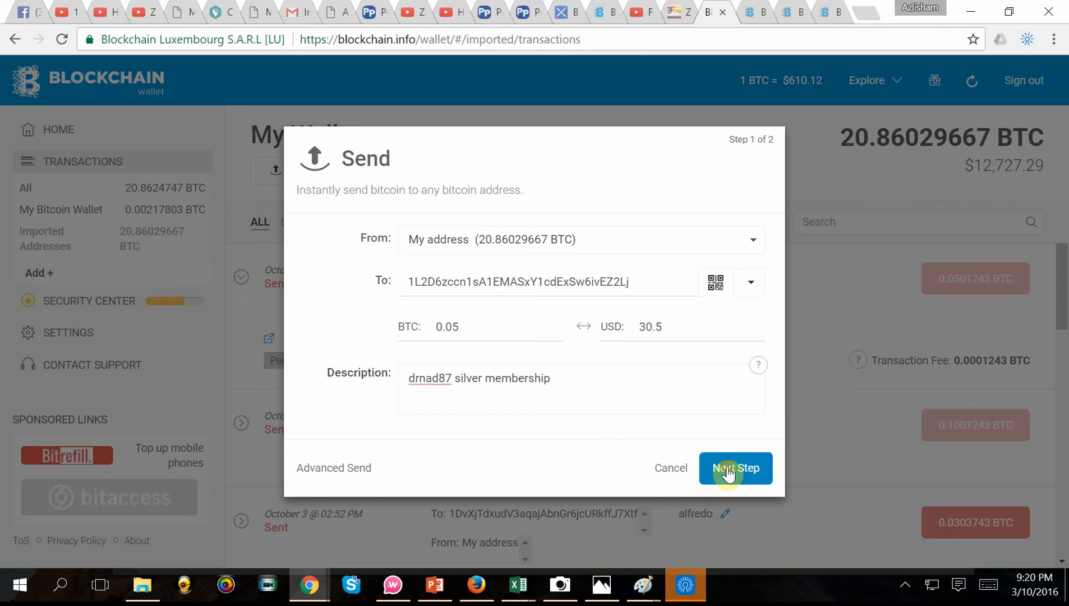
{"action": "left_click", "coordinate": [735, 468]}
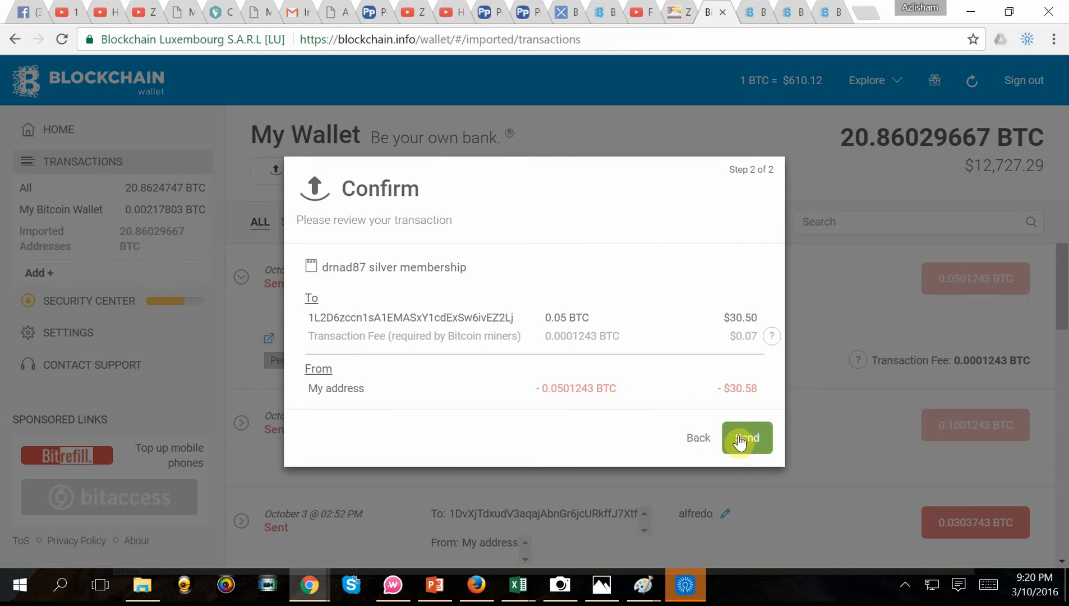
{"action": "left_click", "coordinate": [746, 437]}
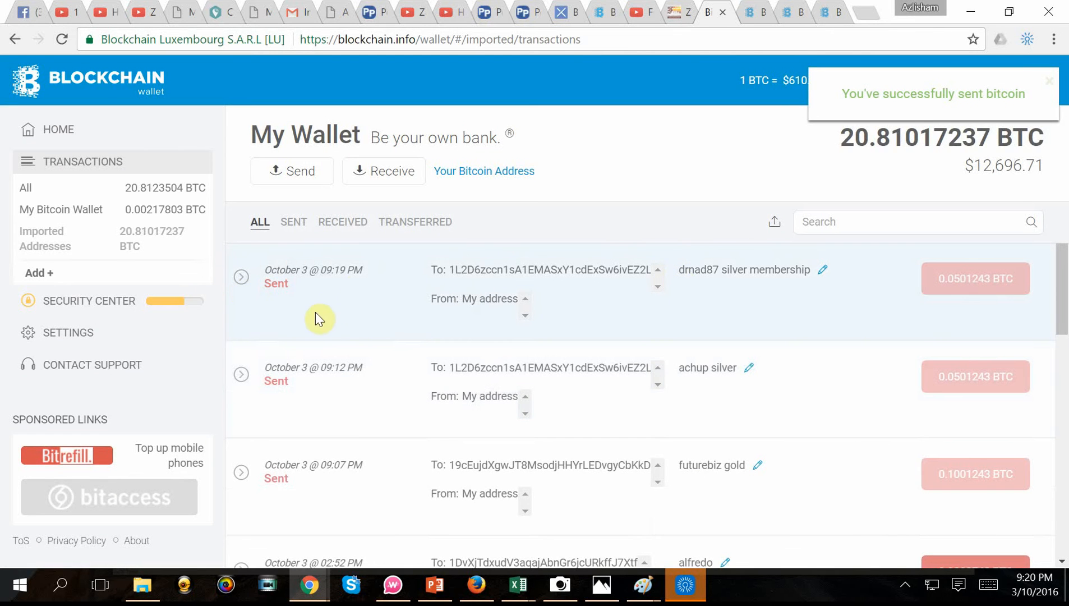
{"action": "mouse_move", "coordinate": [268, 292]}
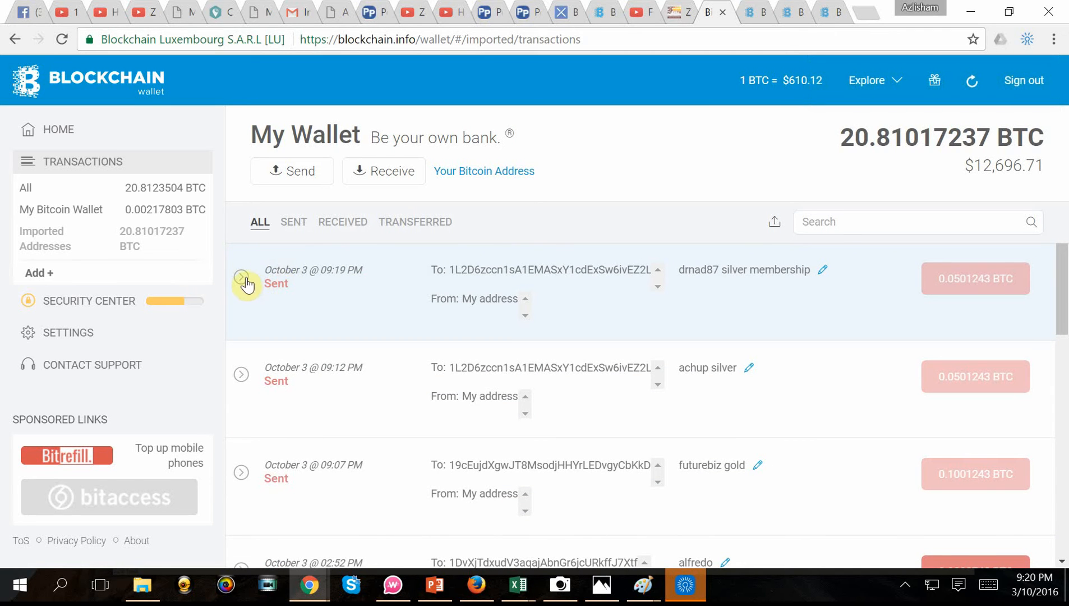
Step: Verify the newest sent transaction on Blockchain.info and copy its full hash
{"action": "left_click", "coordinate": [241, 278]}
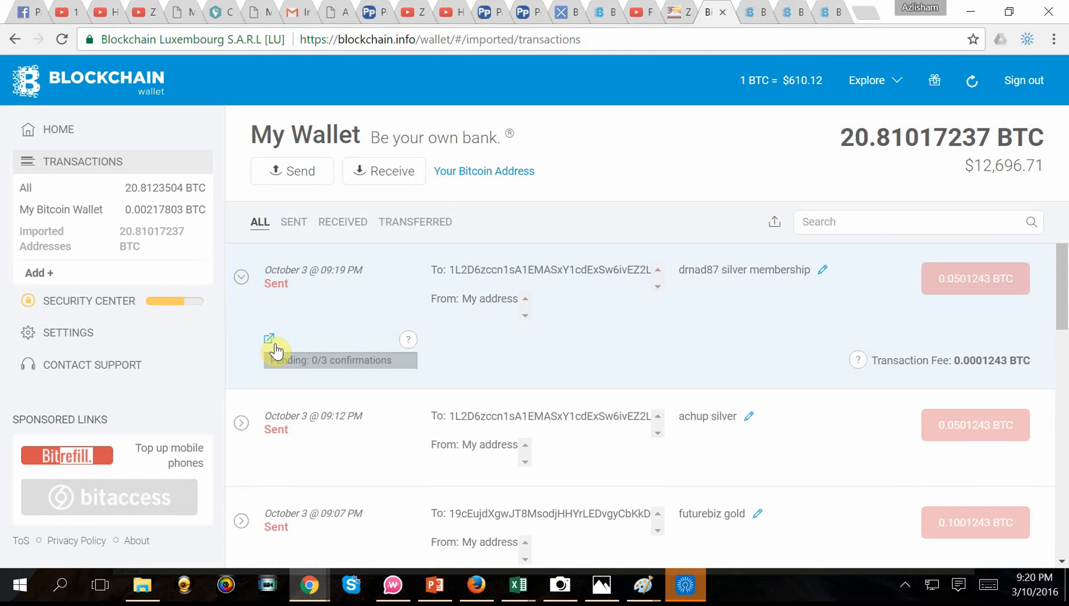
{"action": "mouse_move", "coordinate": [270, 341]}
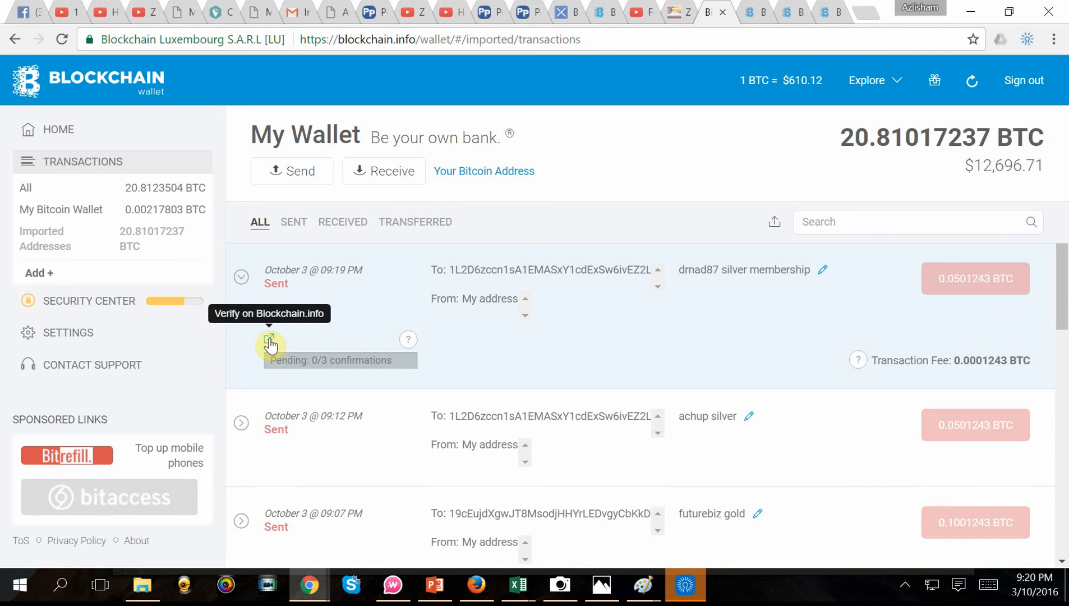
{"action": "left_click", "coordinate": [270, 343]}
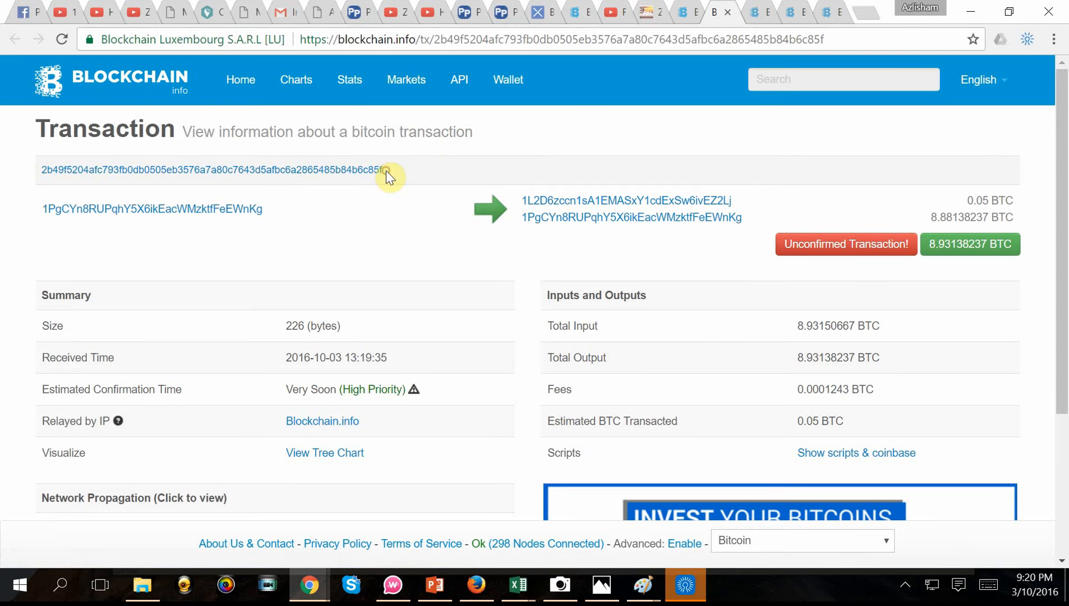
{"action": "triple_click", "coordinate": [211, 169]}
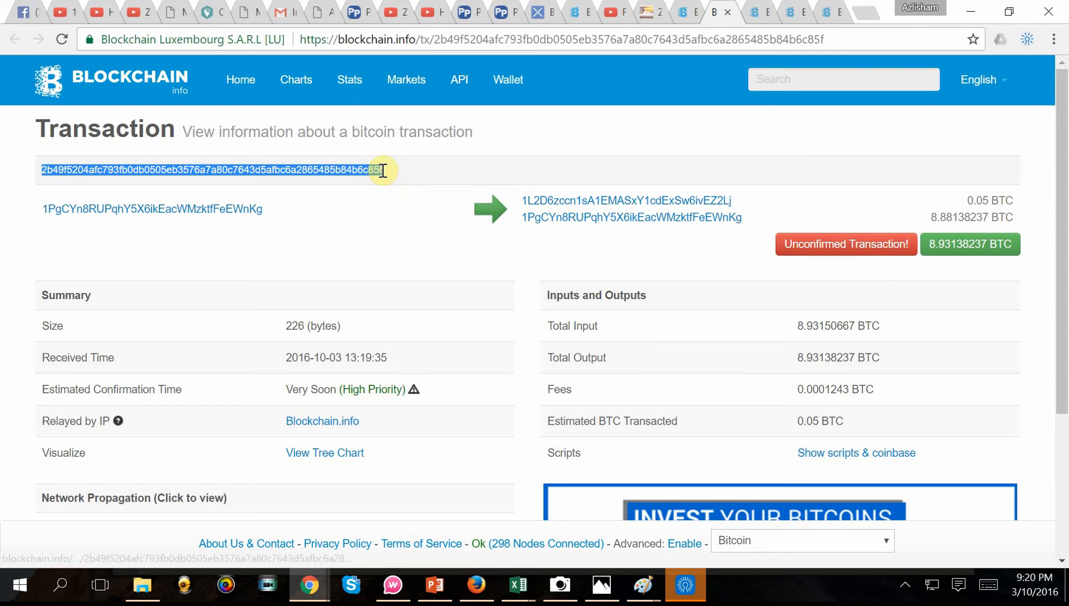
{"action": "right_click", "coordinate": [374, 170]}
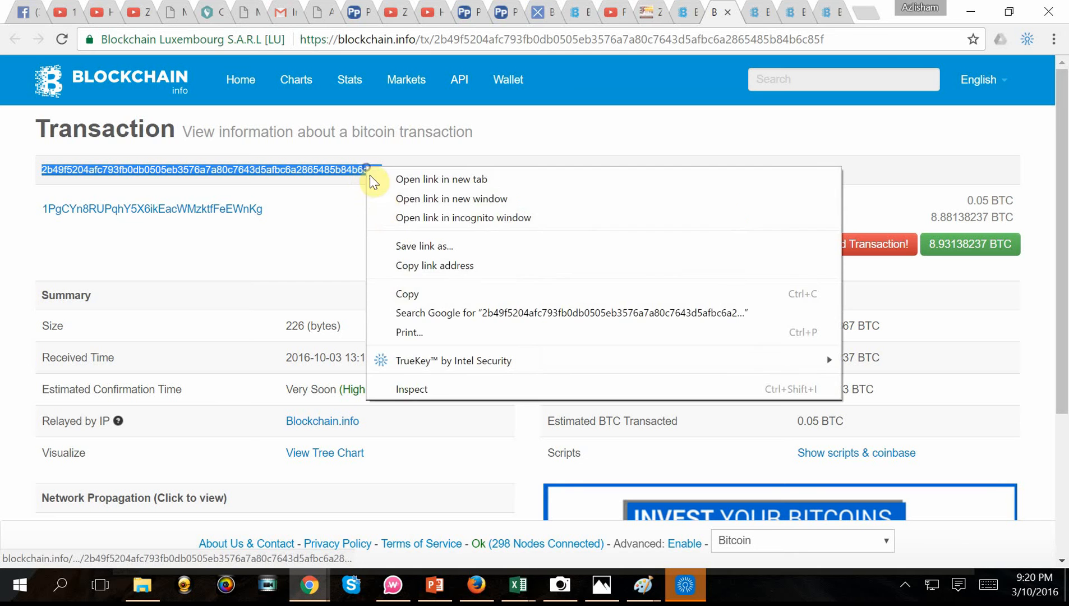
{"action": "left_click", "coordinate": [407, 293]}
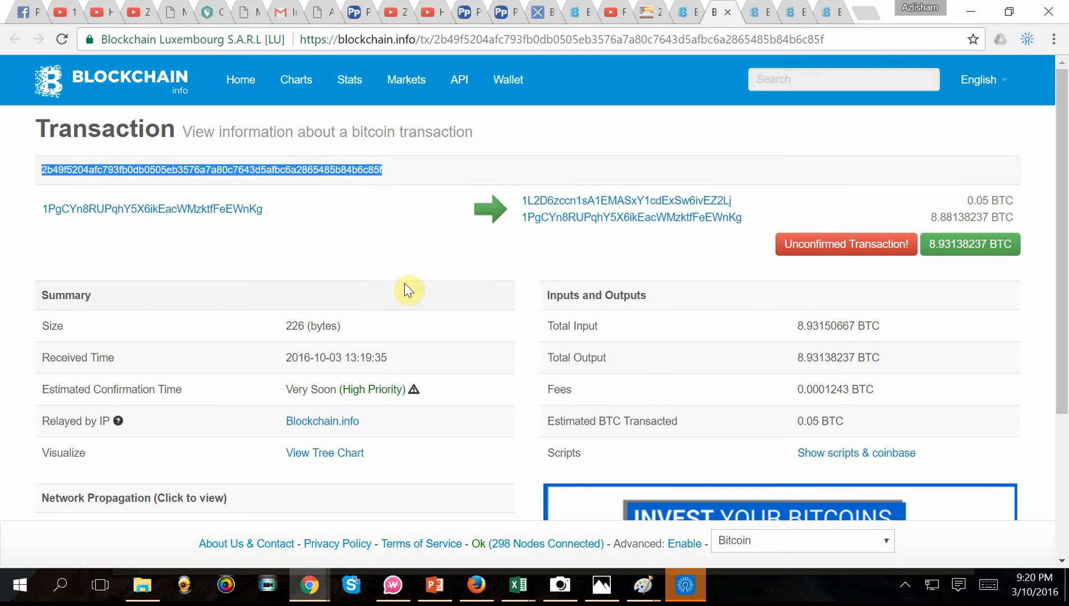
{"action": "left_click", "coordinate": [646, 12]}
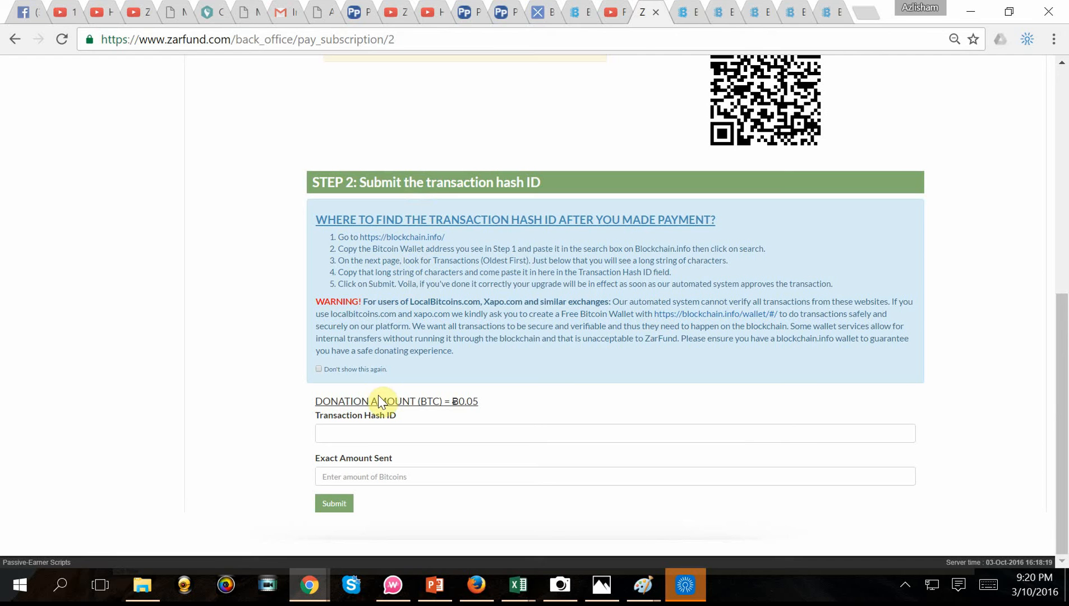
Step: Submit the pasted transaction hash with exact amount 0.05 for approval
{"action": "right_click", "coordinate": [328, 433]}
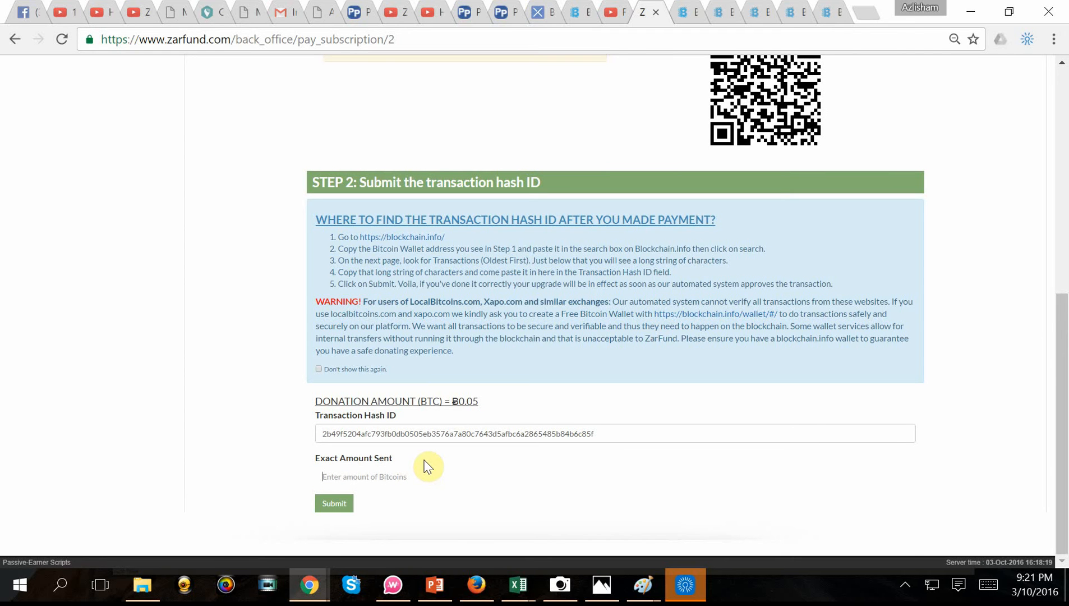
{"action": "type", "text": "0.05"}
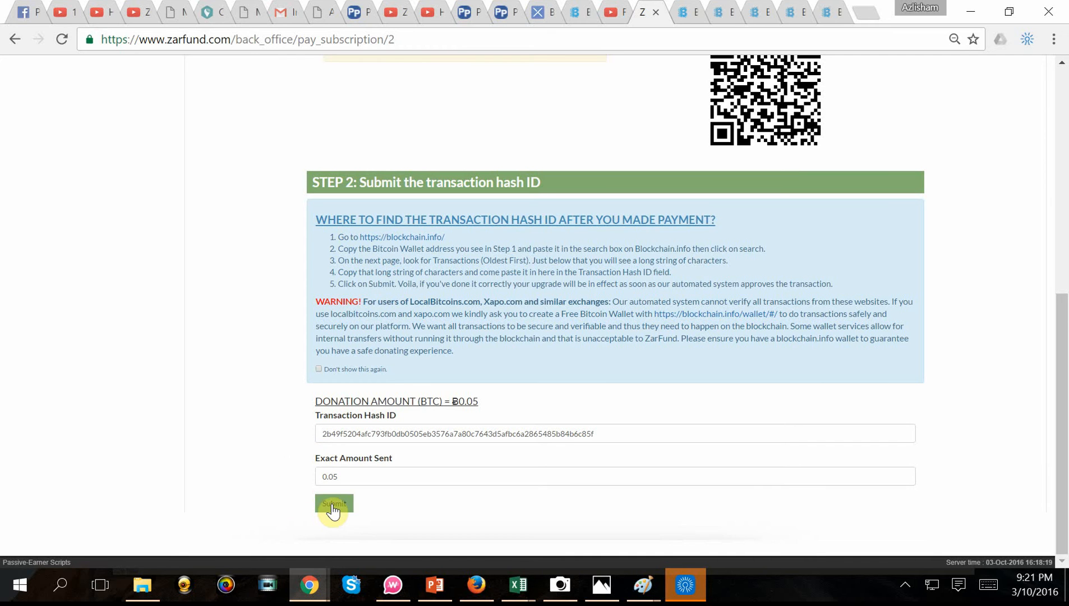
{"action": "left_click", "coordinate": [333, 505]}
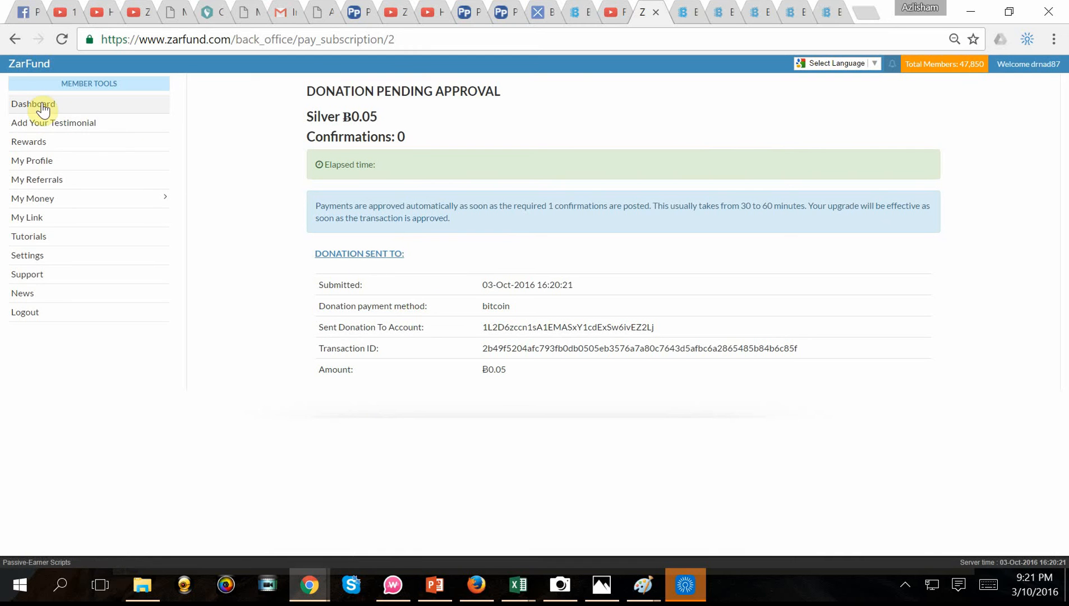
{"action": "mouse_move", "coordinate": [64, 115]}
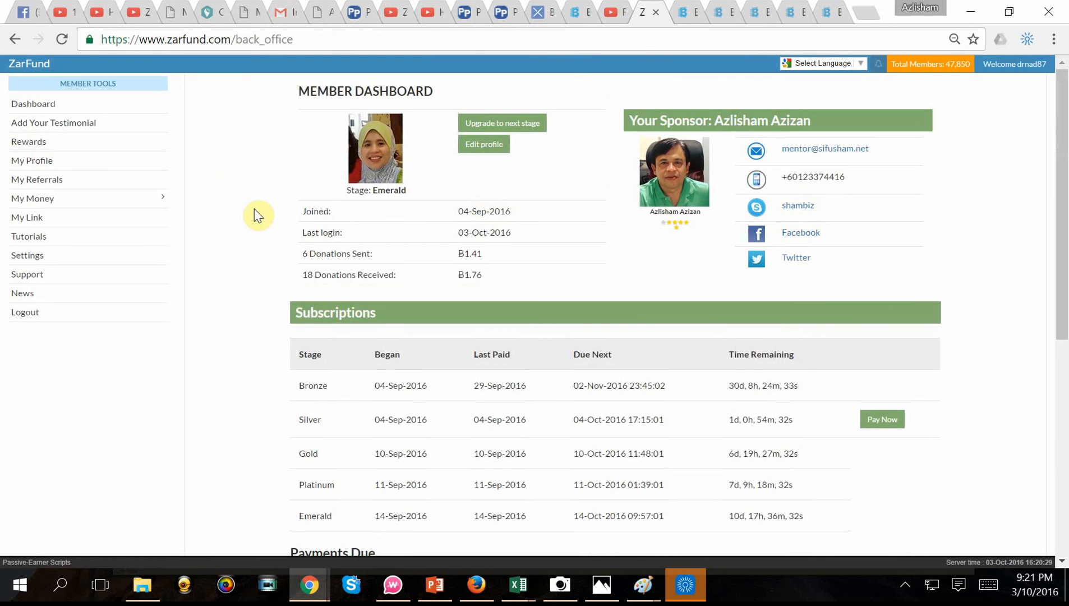
Step: Scroll the member dashboard down to the Subscriptions table
{"action": "scroll", "scroll_direction": "down", "scroll_amount": 3}
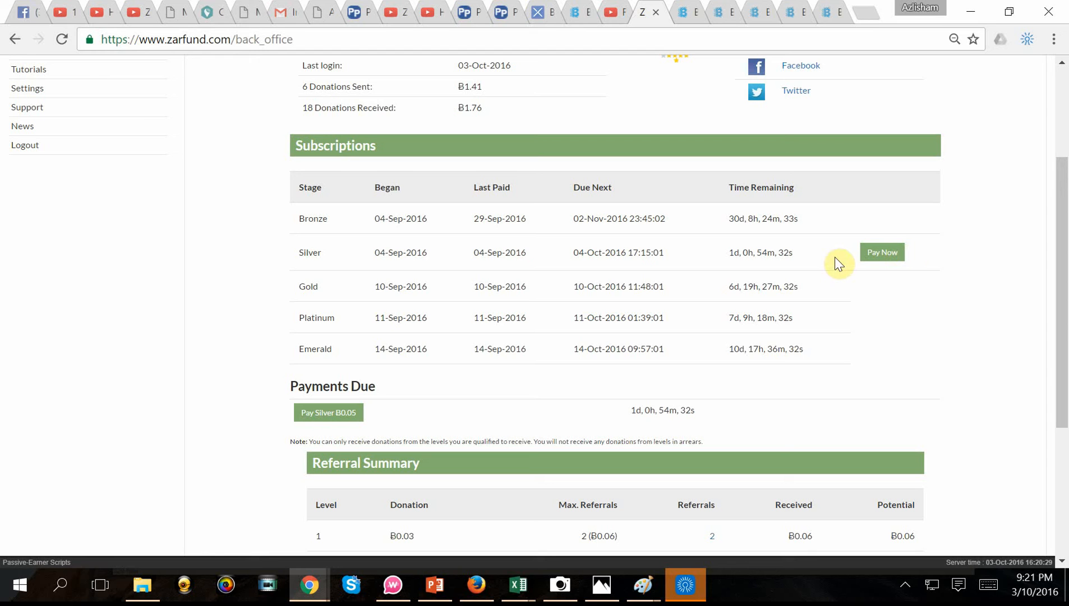
{"action": "mouse_move", "coordinate": [685, 301]}
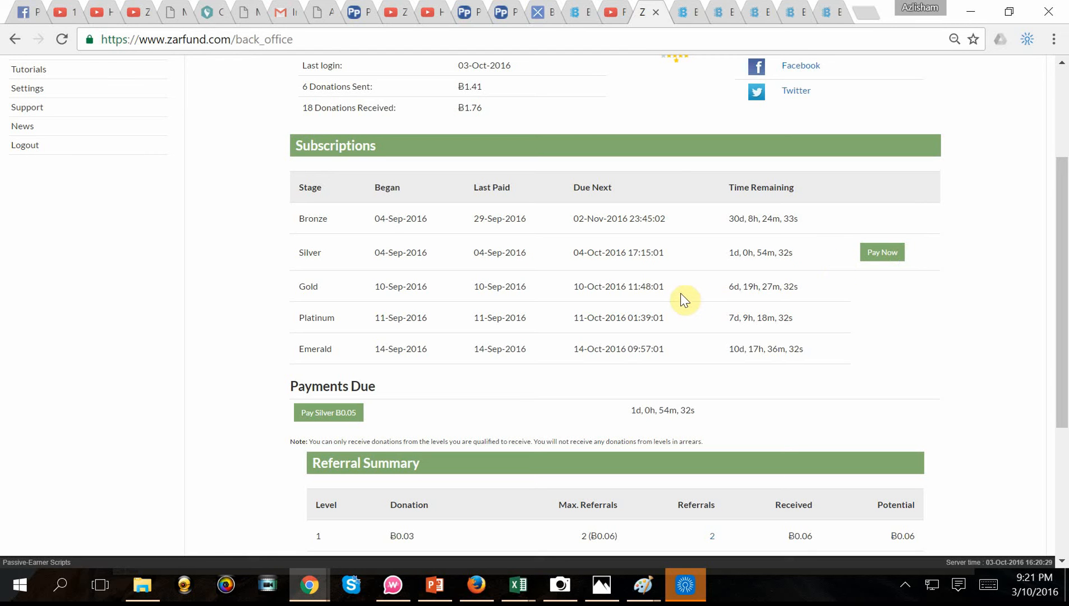